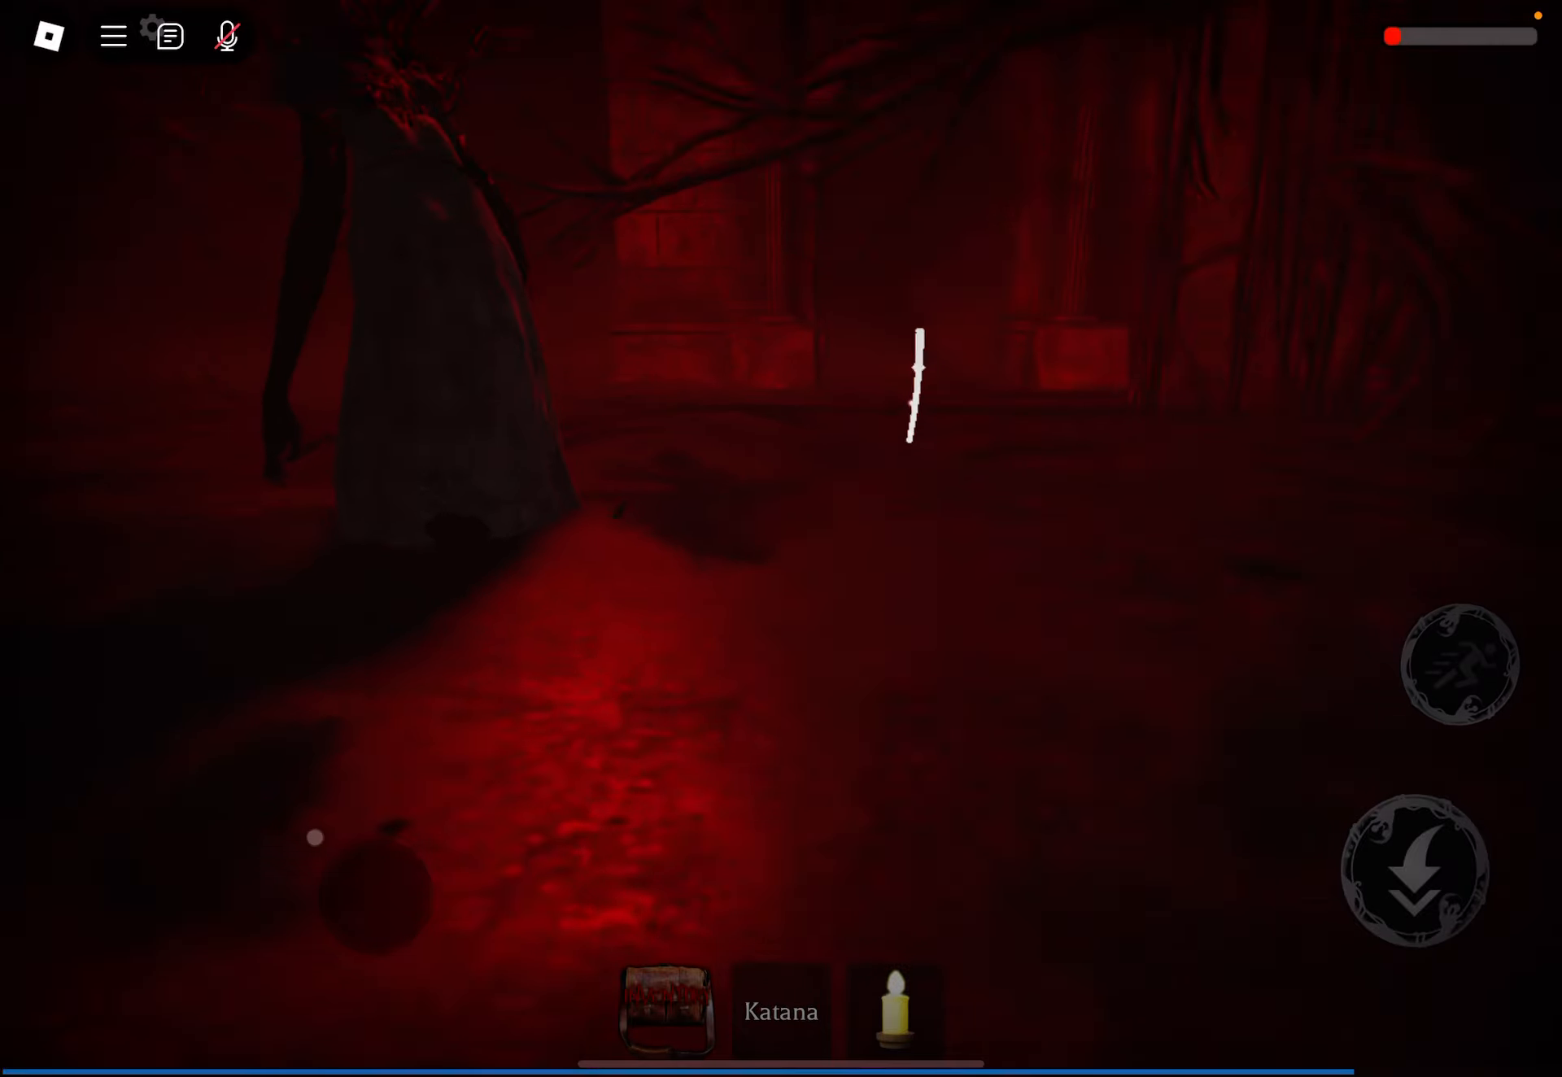
Step: Show the horror game's in-game settings with the Game section expanded
left_click(145, 35)
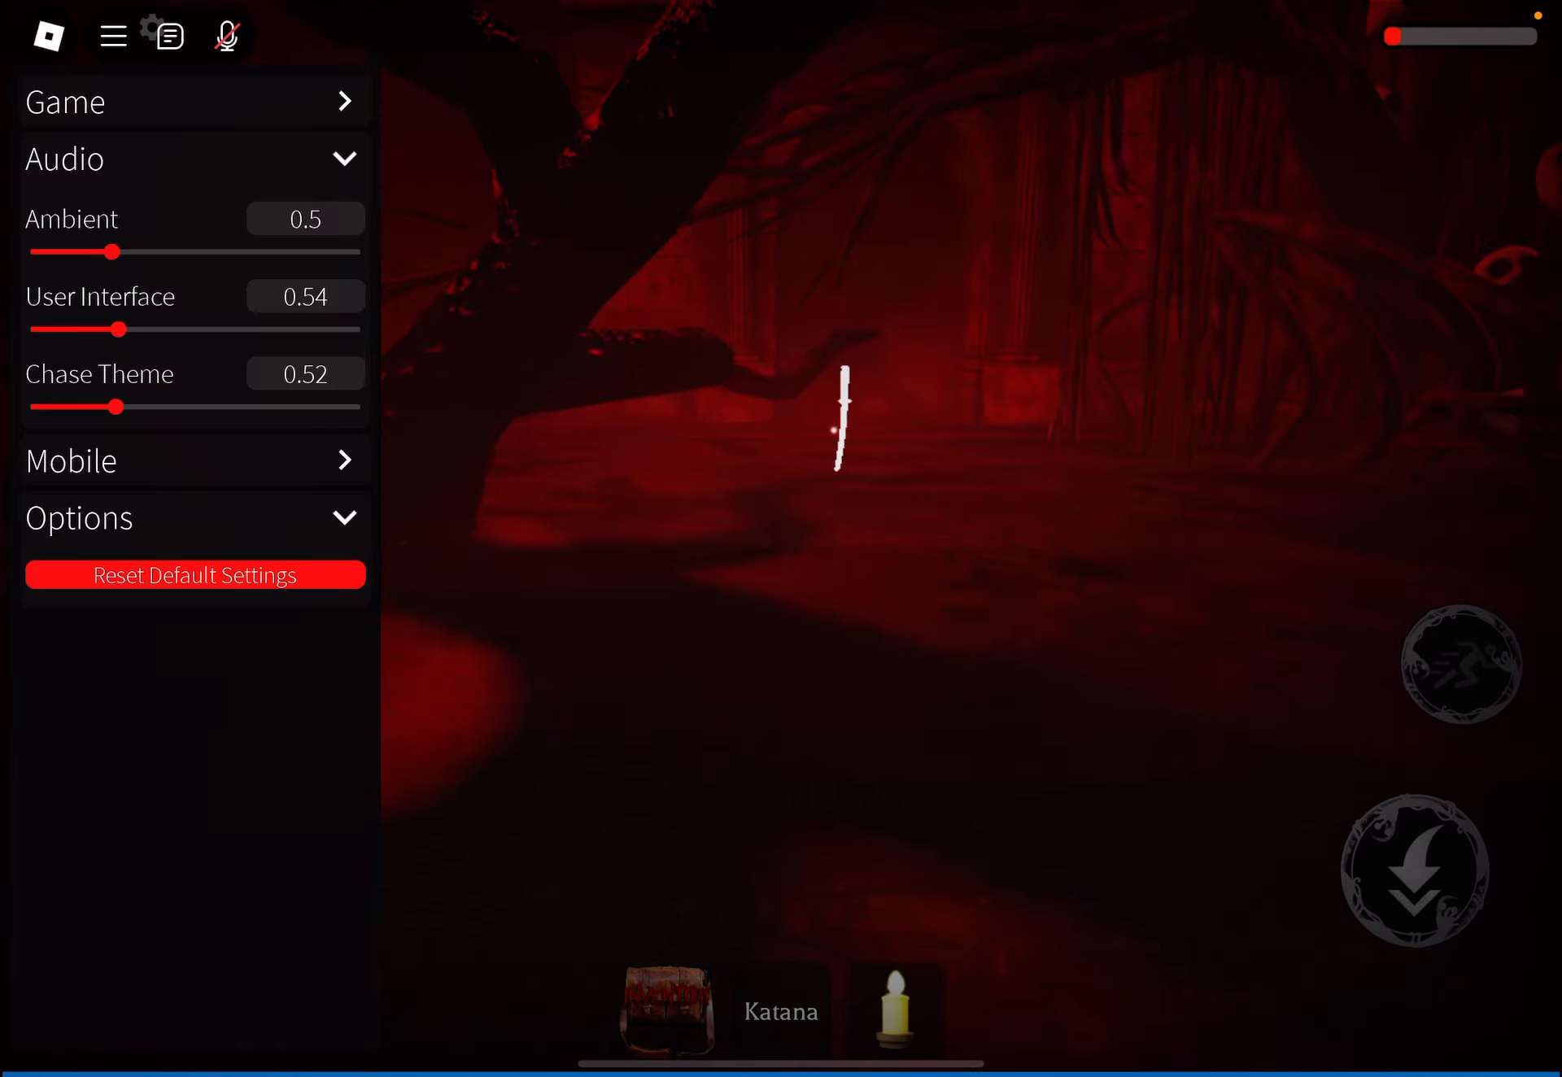
left_click(194, 99)
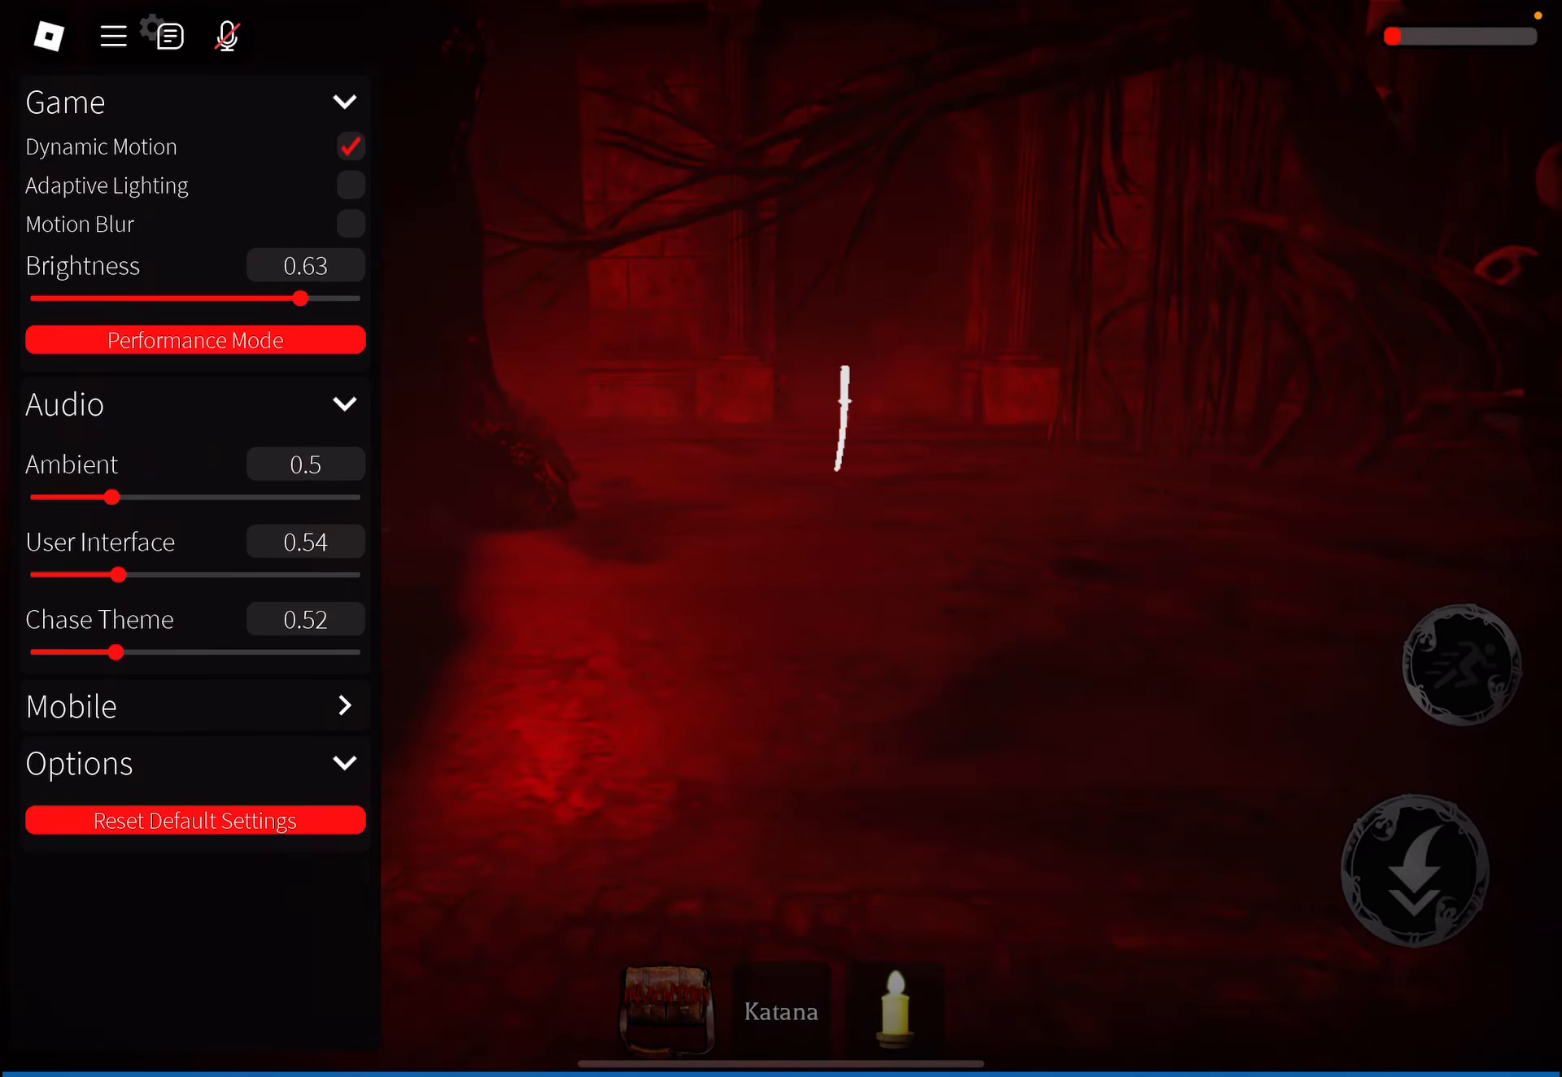
Step: Lower the Roblox Graphics Quality slider to its minimum
left_click(112, 34)
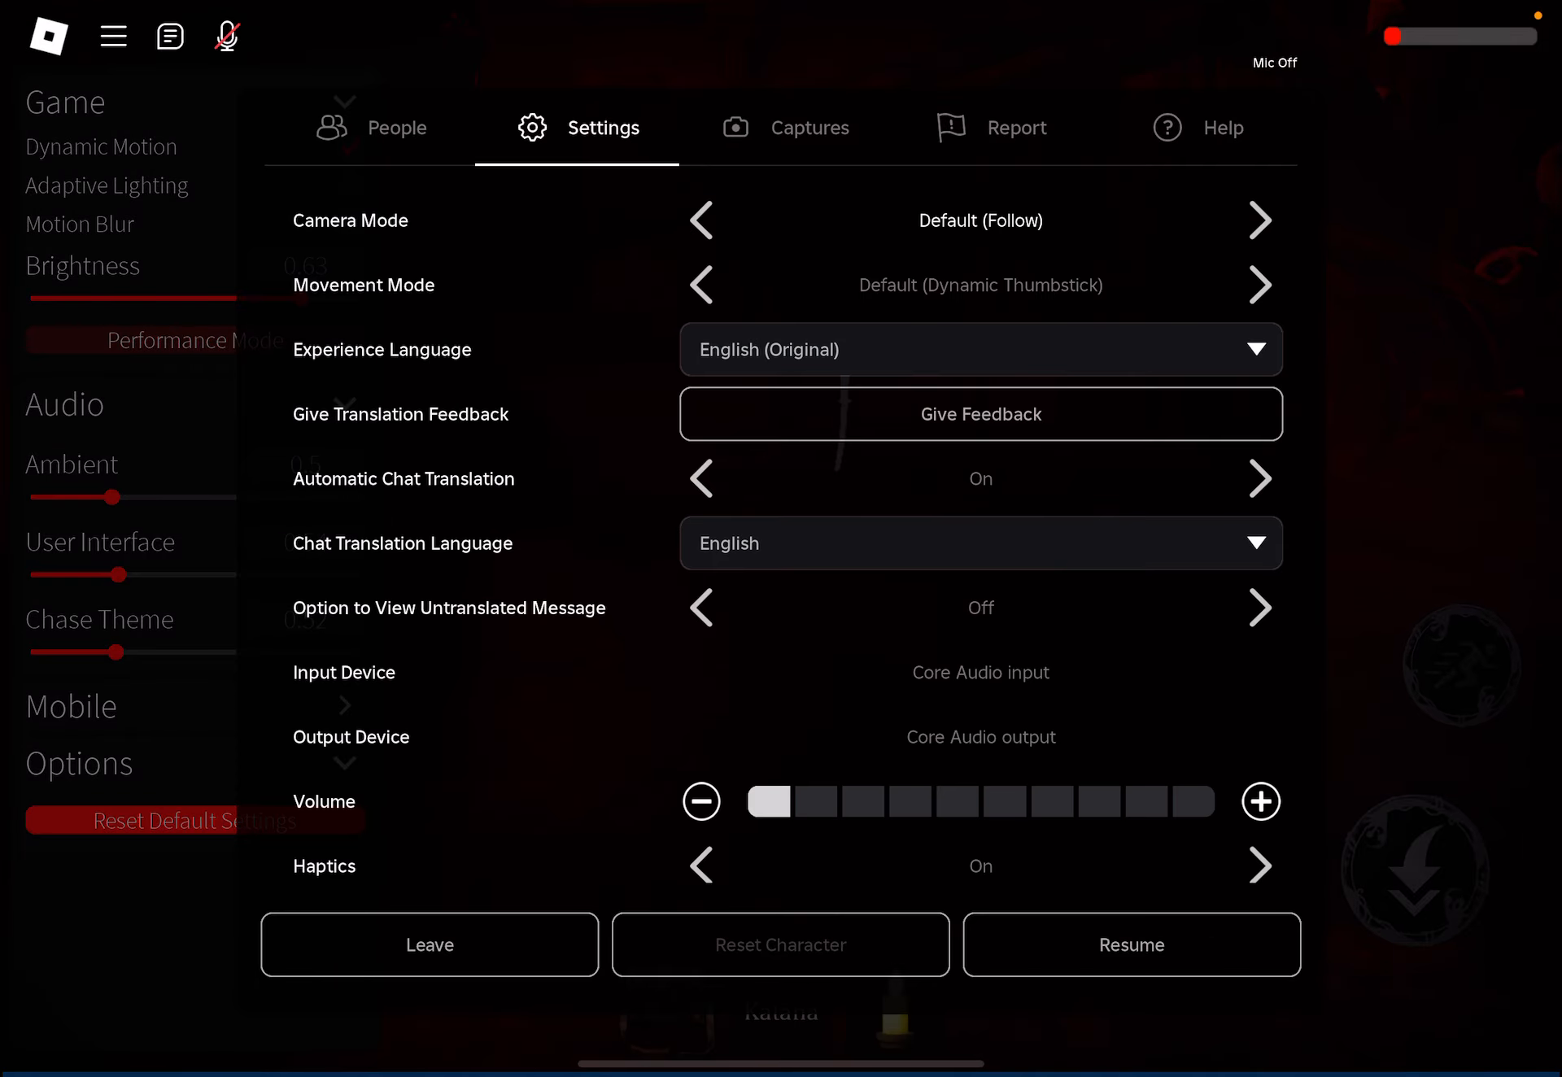
scroll("down", 3)
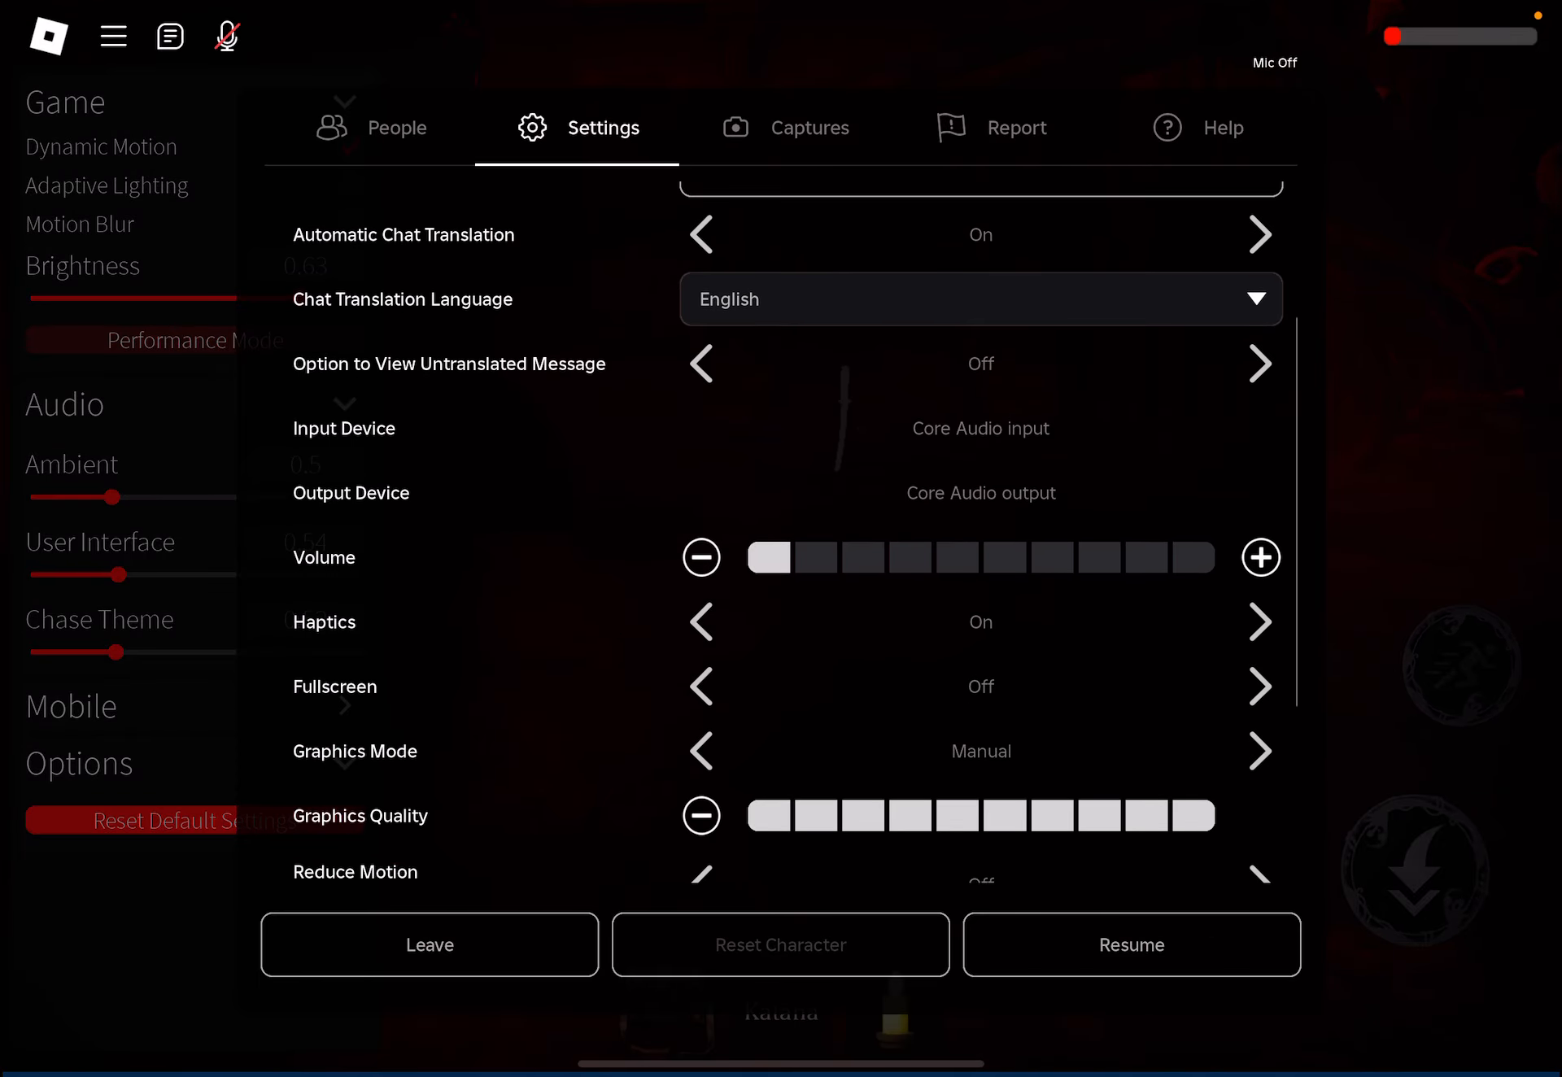
left_click(701, 815)
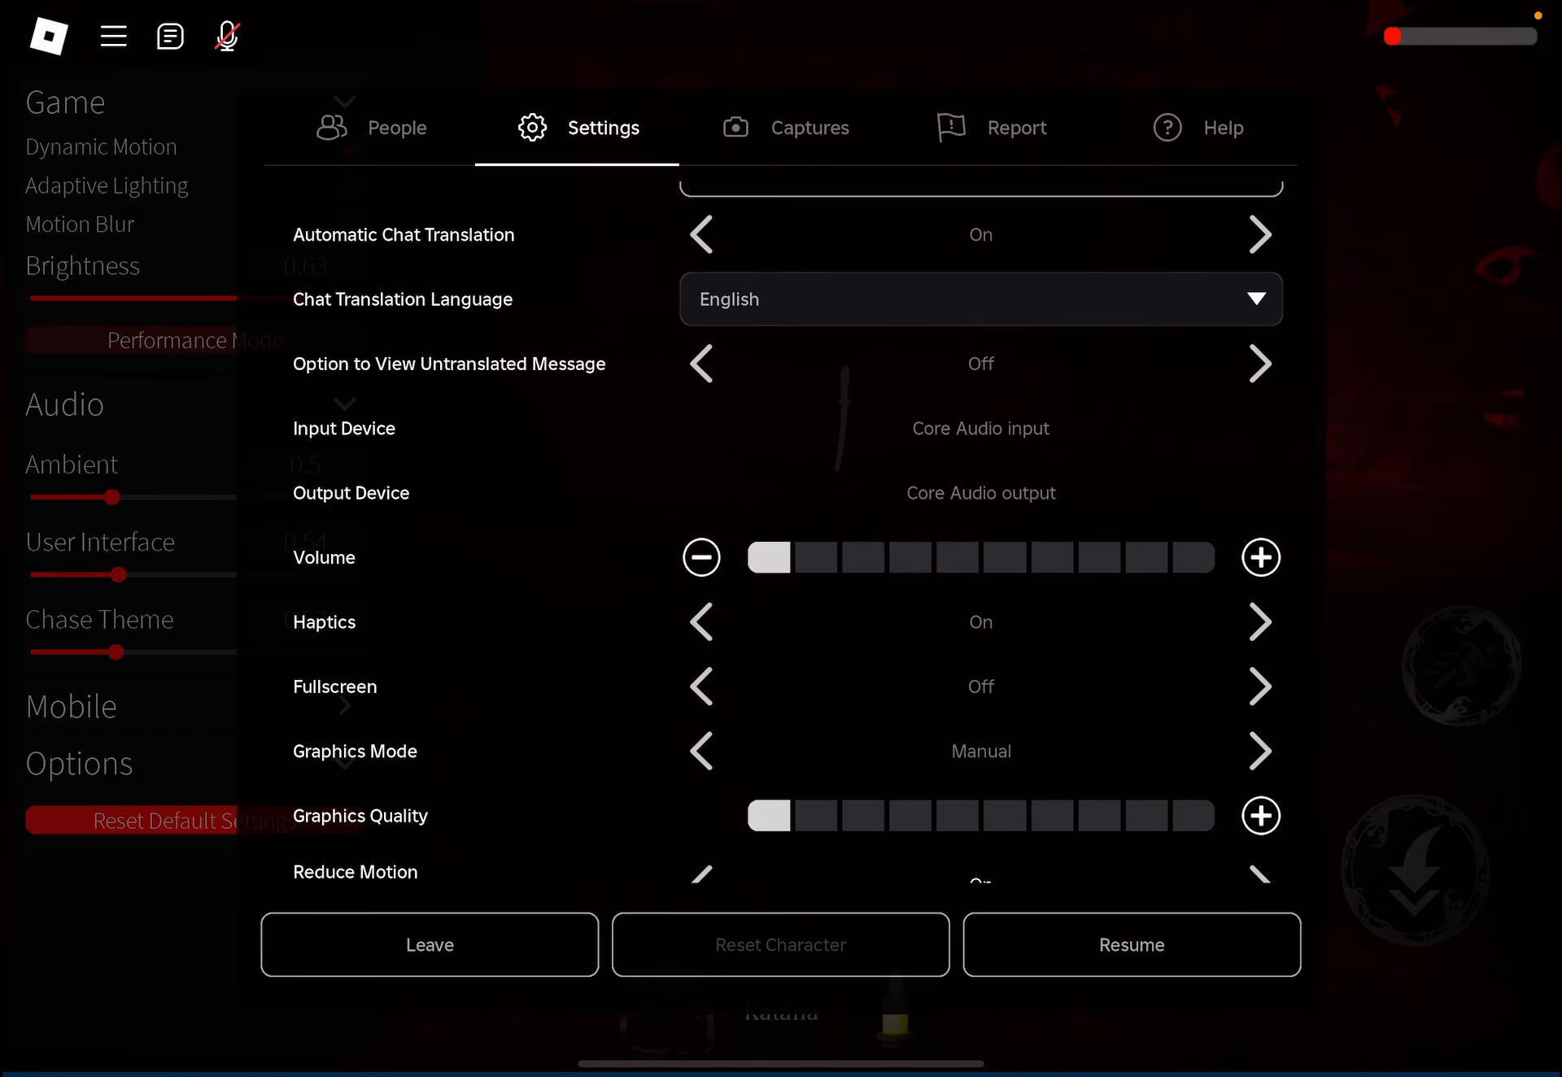
Step: Turn Performance Stats on so the stats bar shows over gameplay
scroll("down", 3)
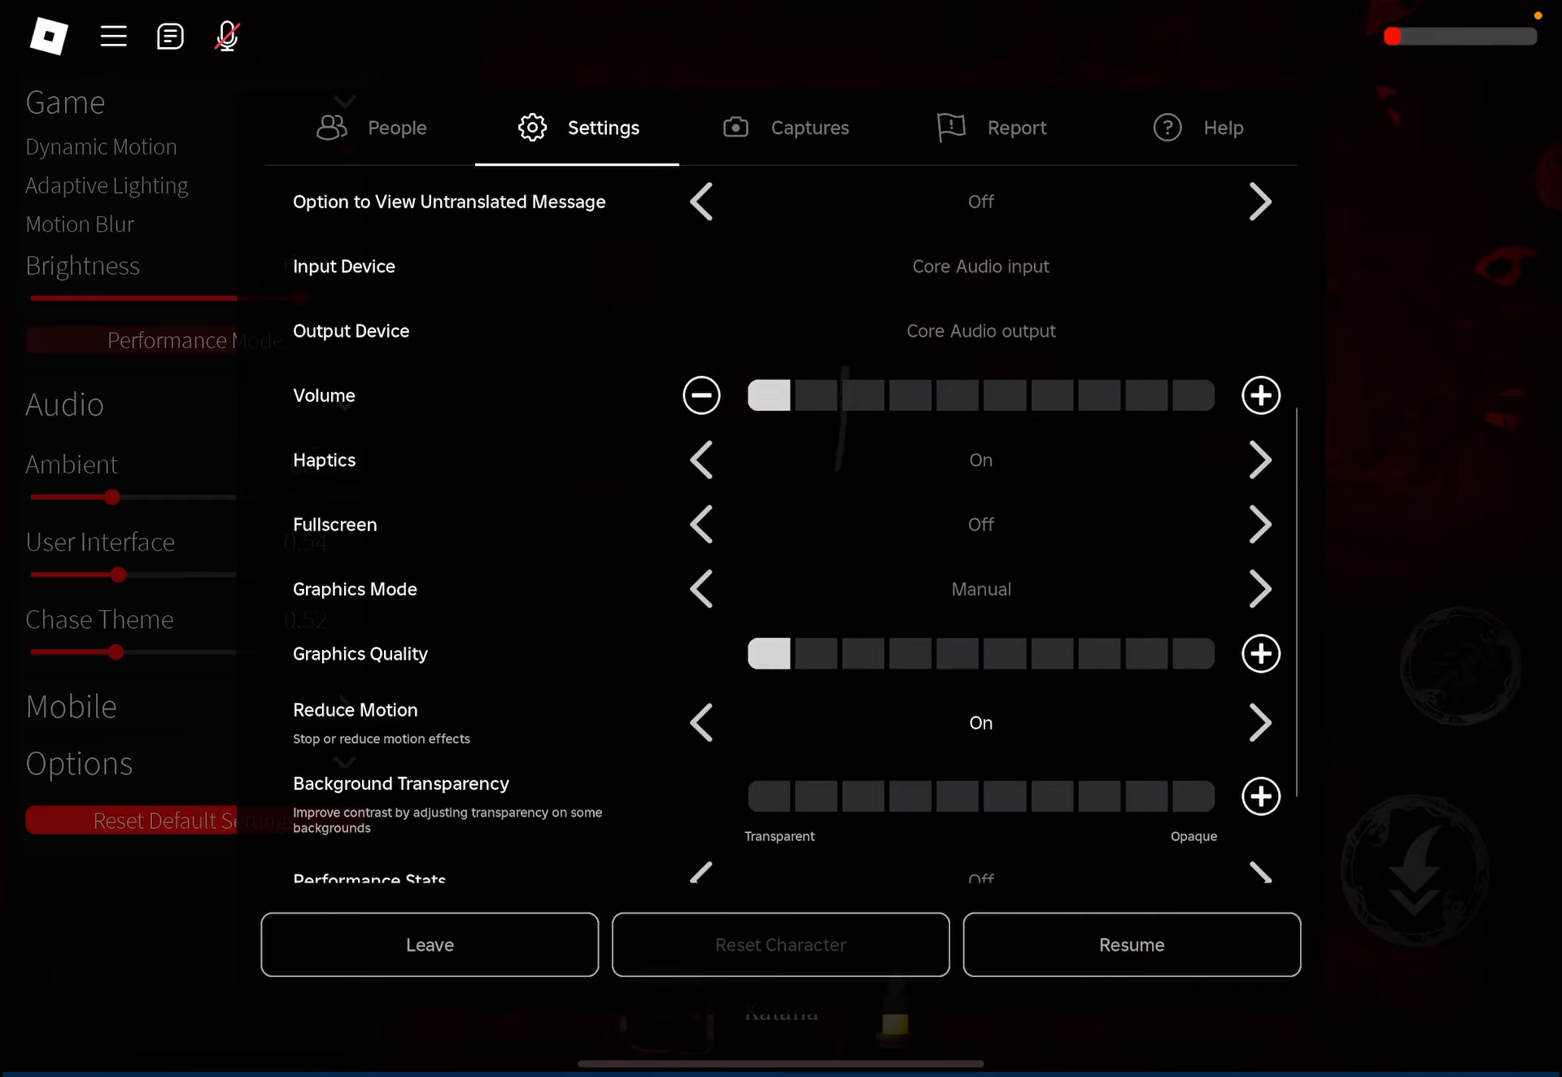
scroll("down", 3)
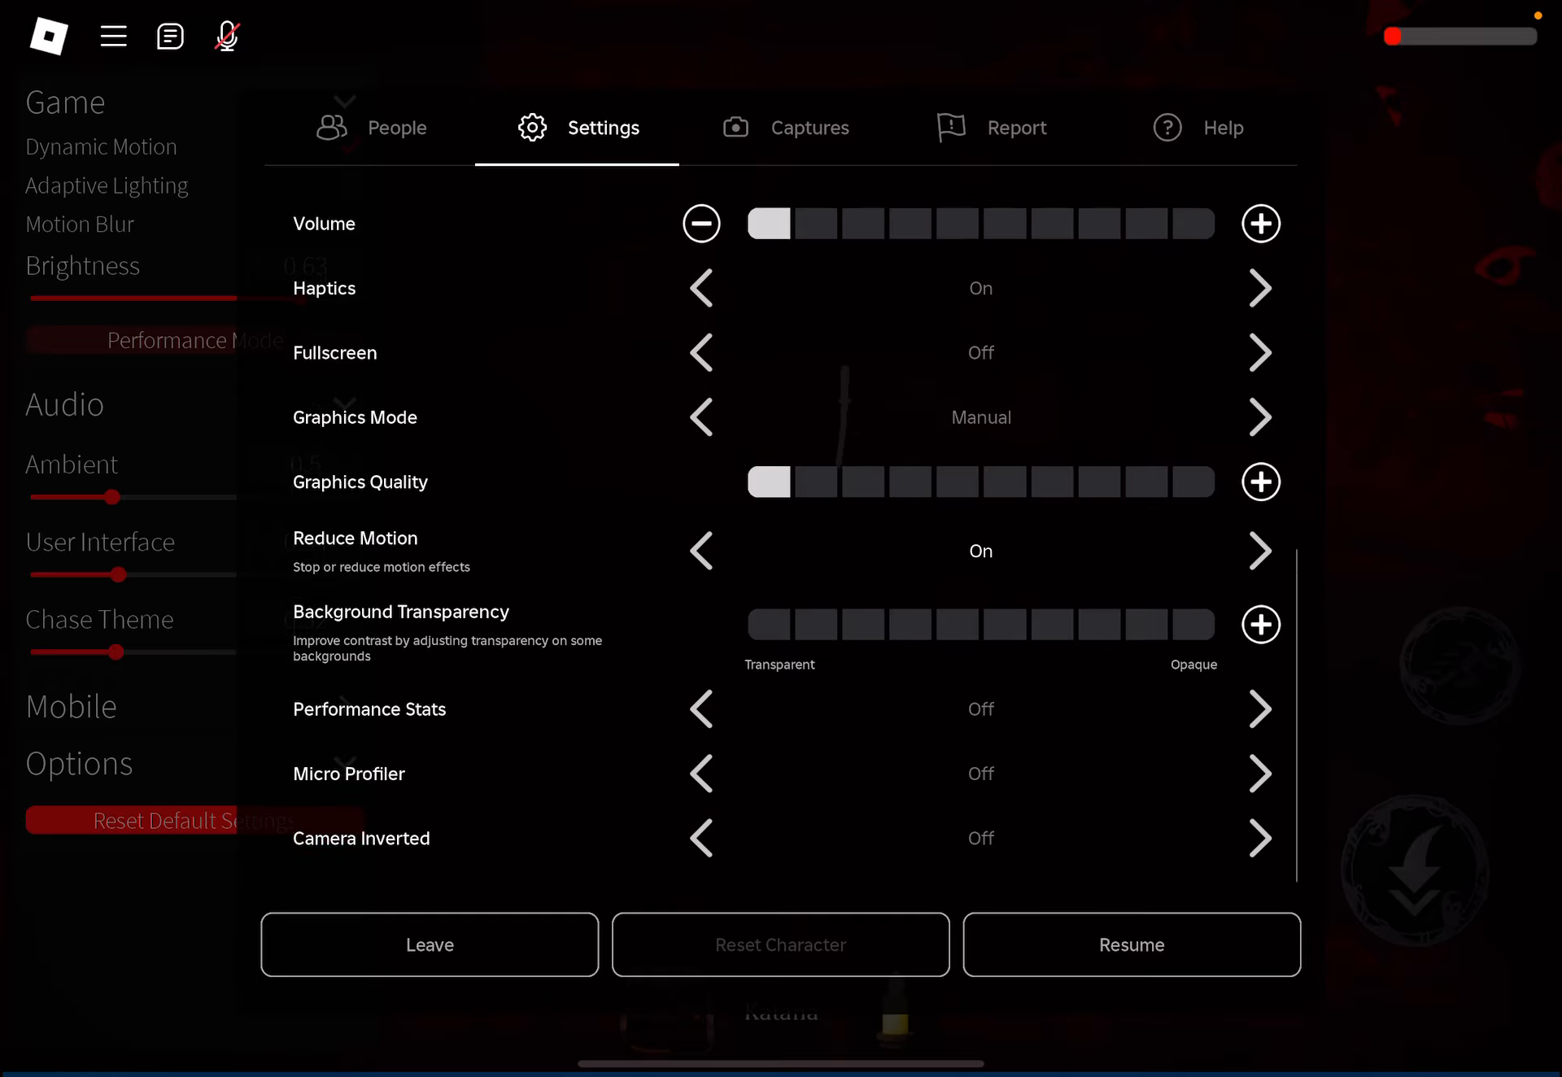
scroll("up", 3)
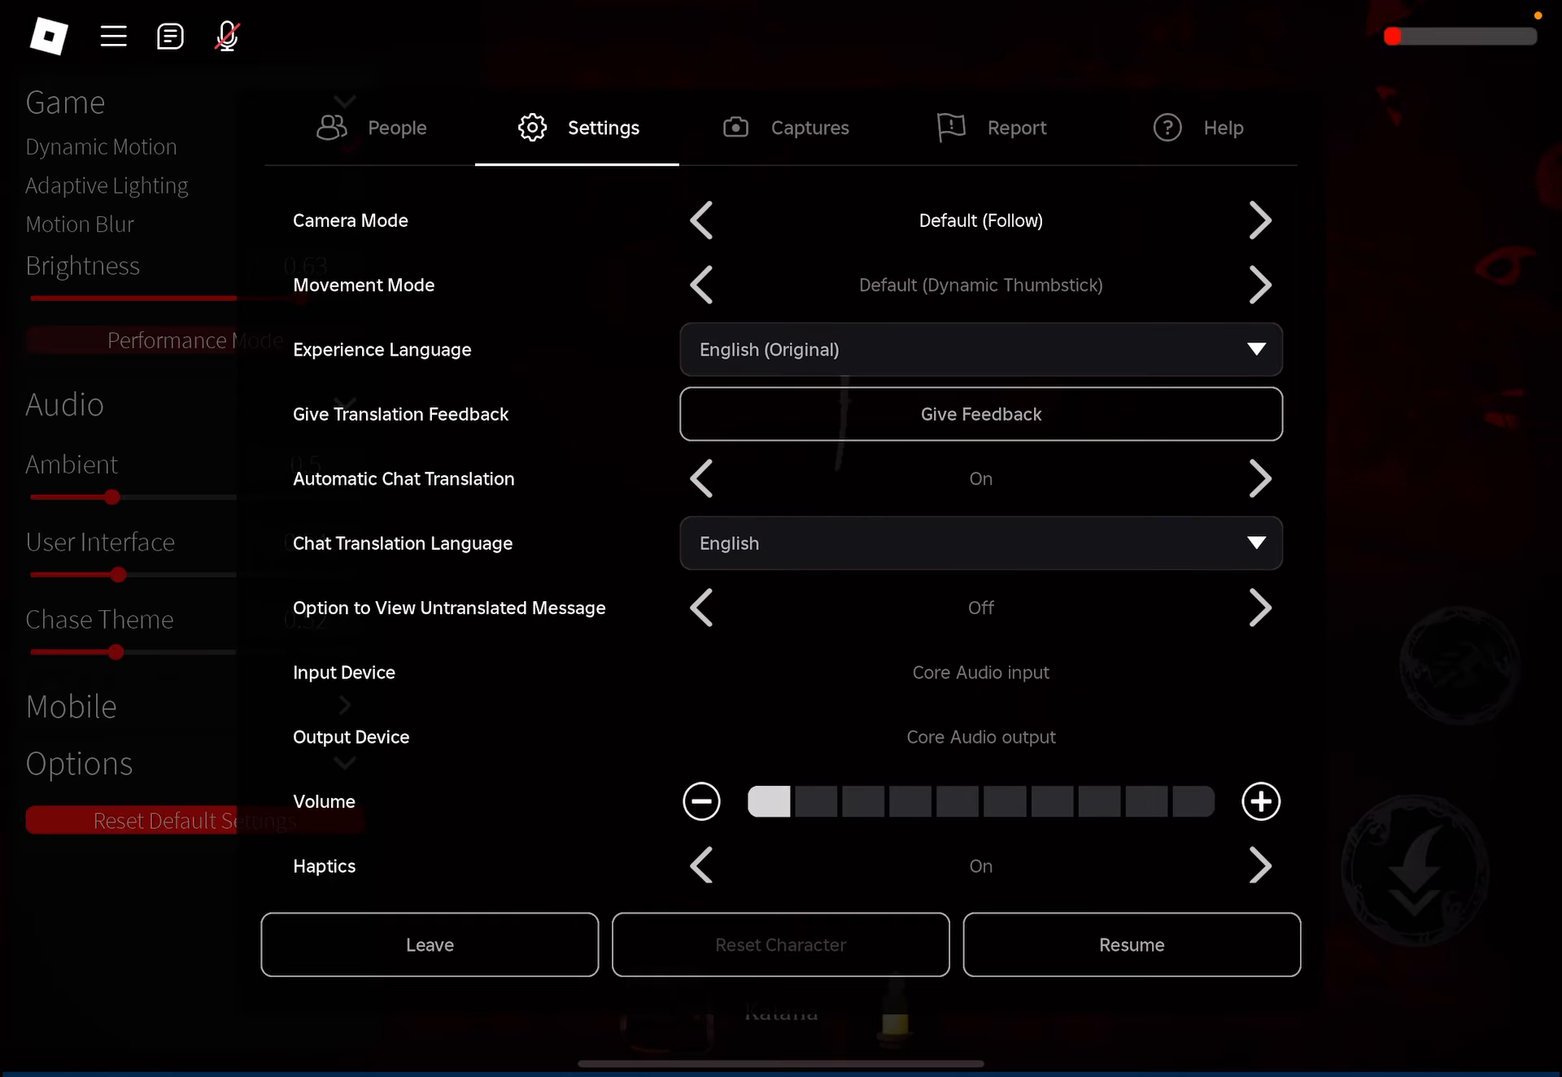
scroll("down", 3)
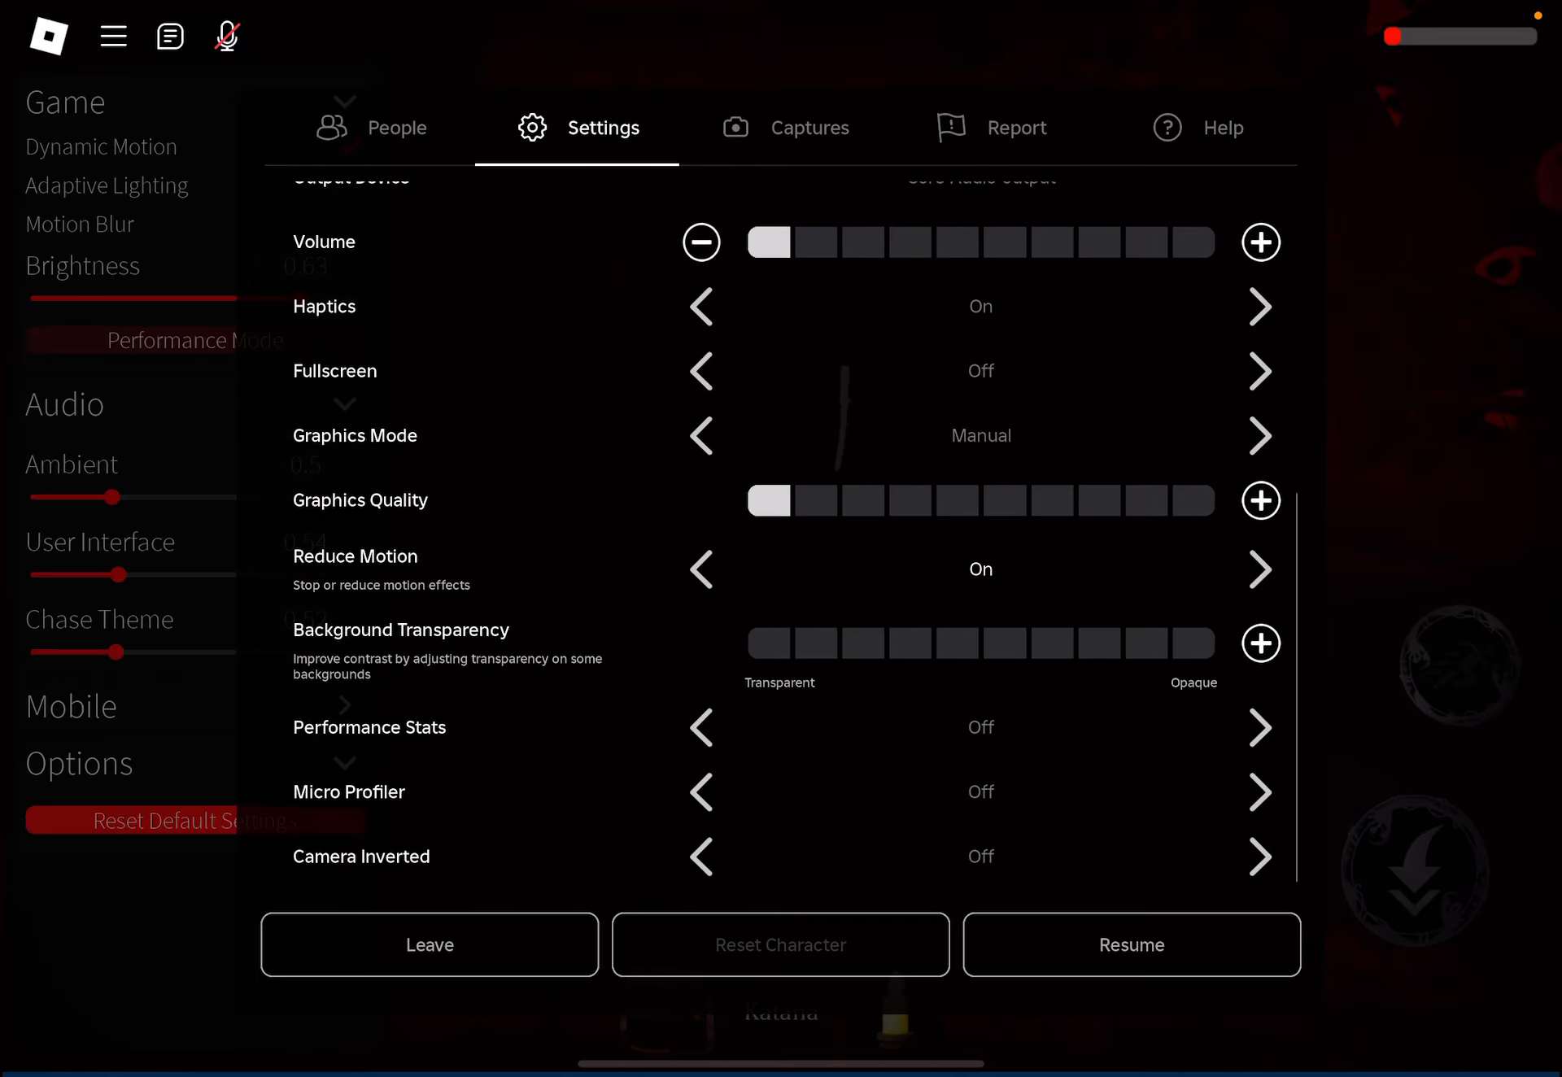
left_click(1130, 945)
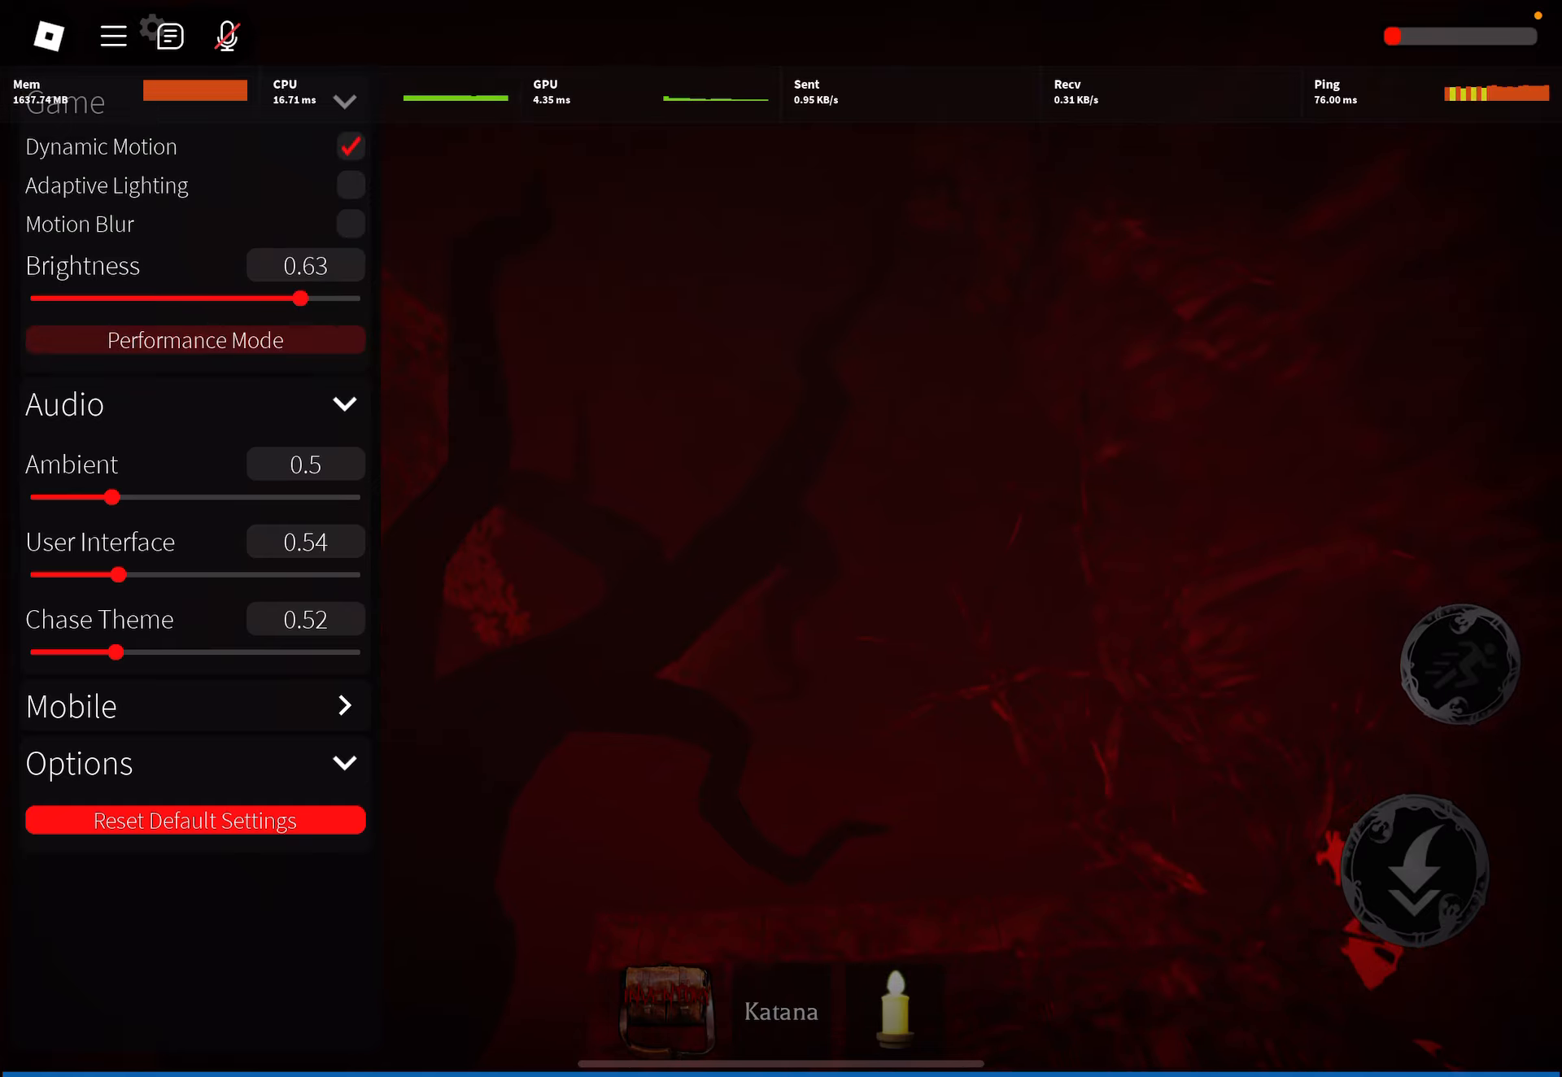
Step: Dismiss the Roblox quick menu and enter the bright passage toward the red door
left_click(112, 34)
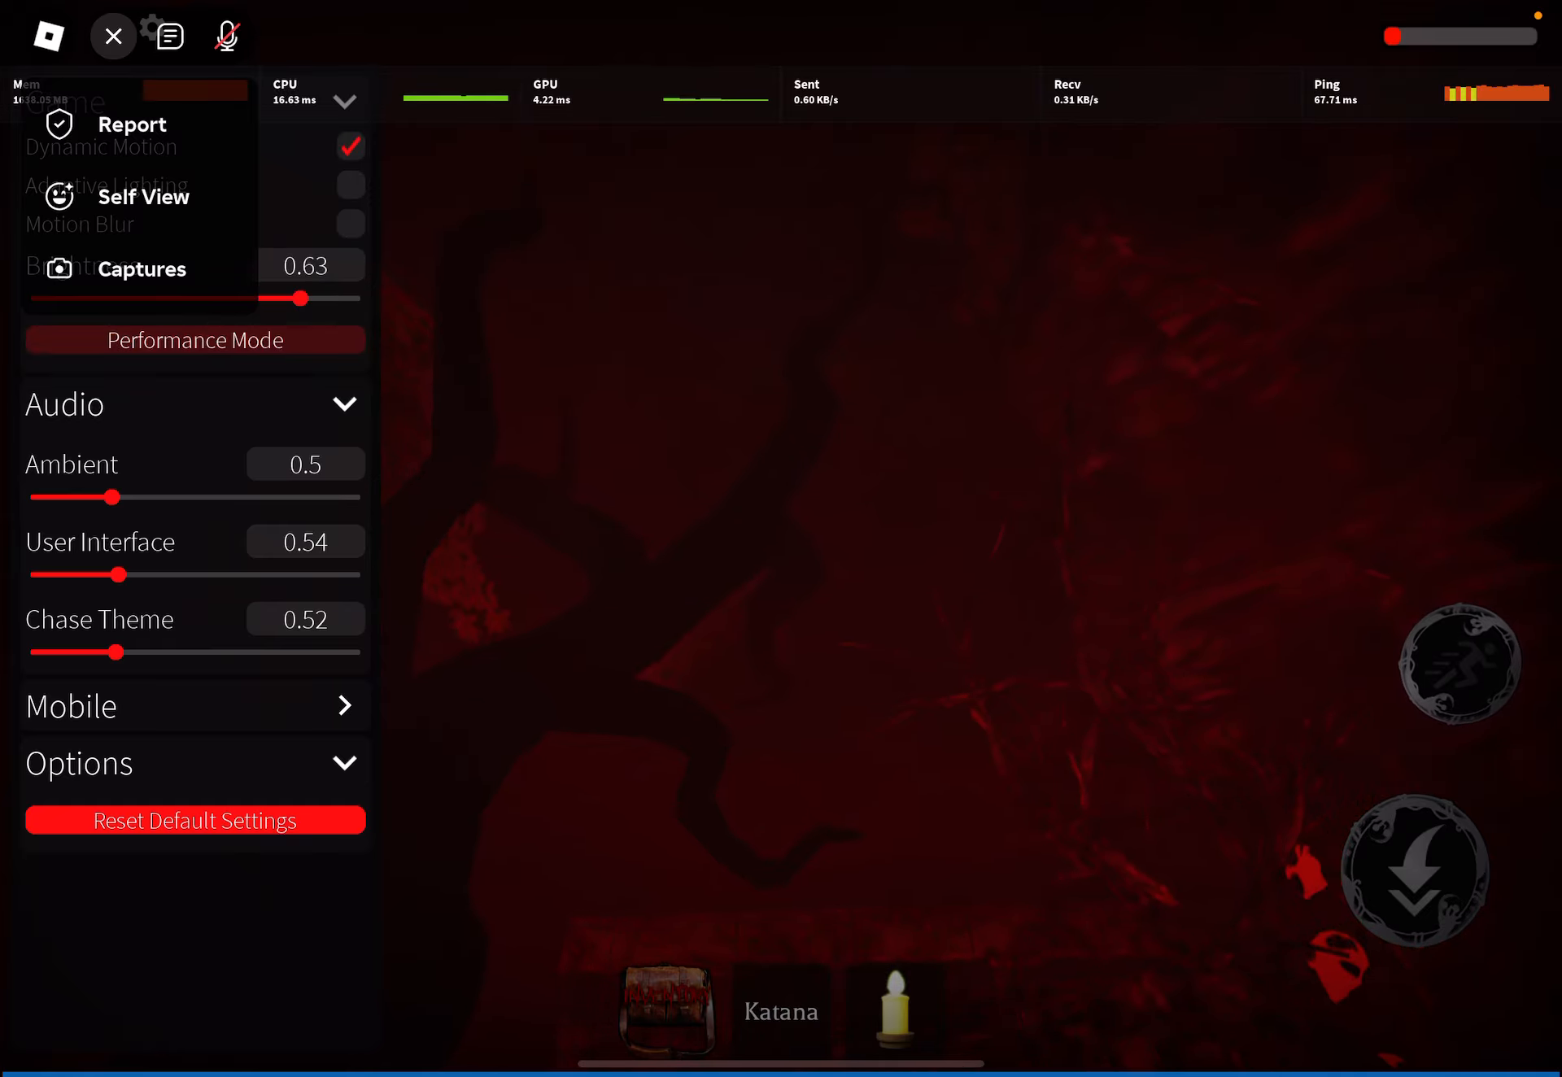
left_click(112, 36)
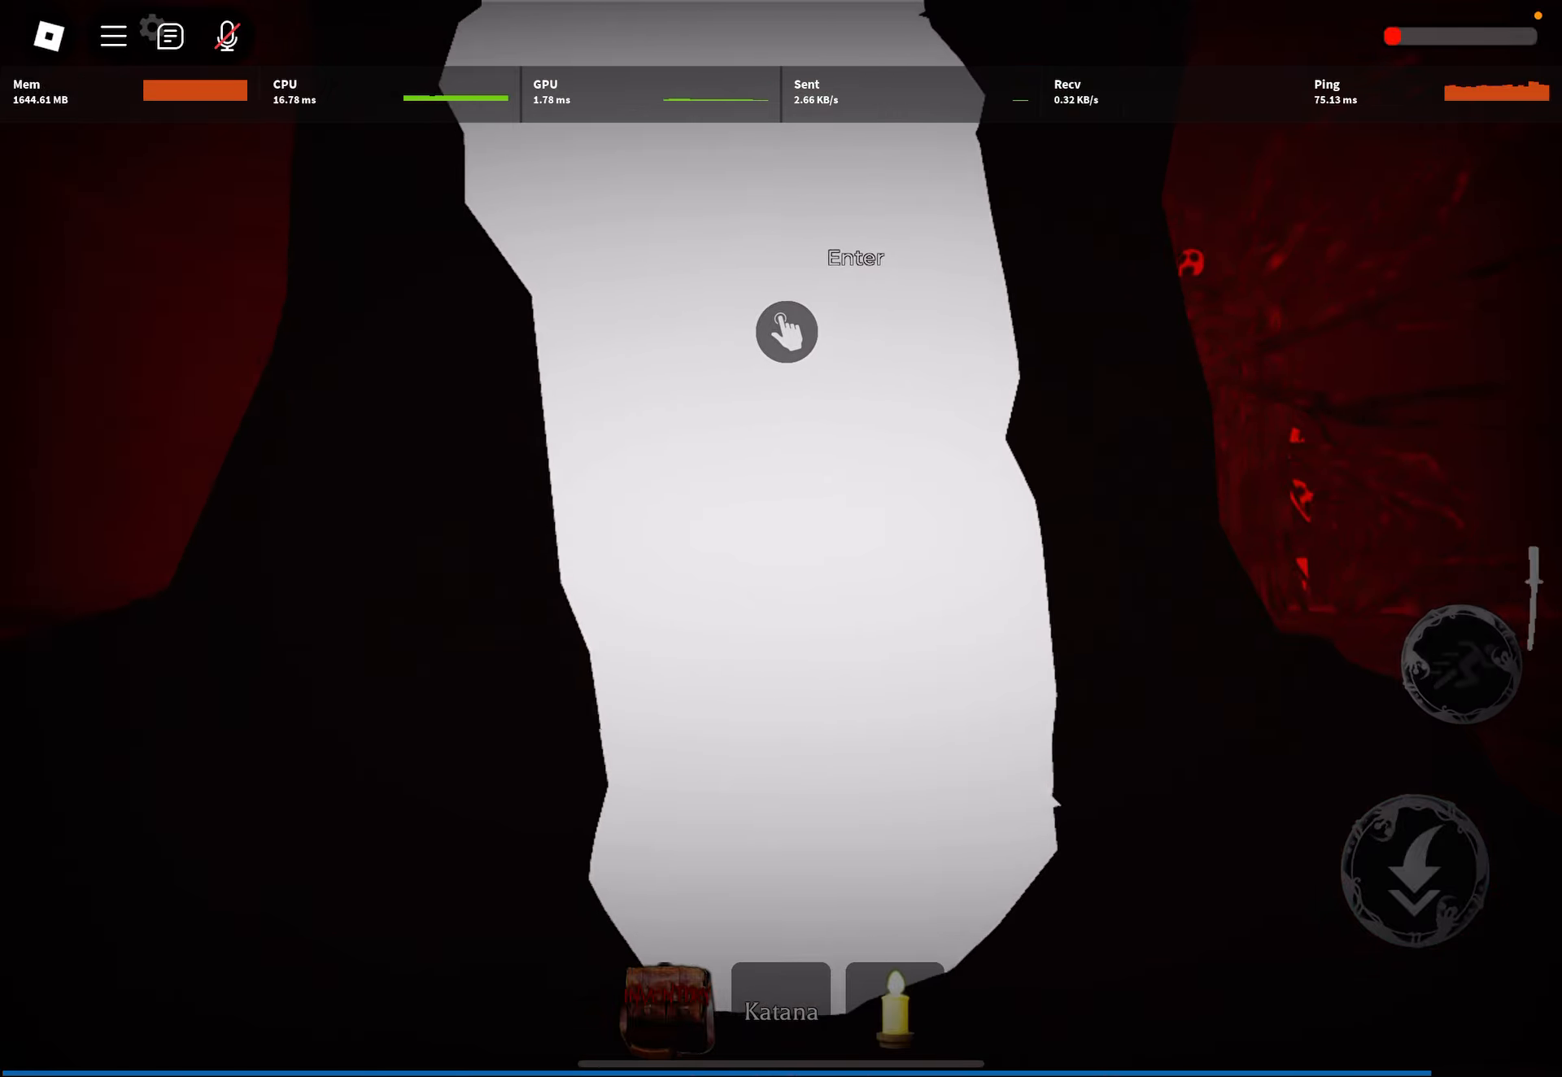
left_click(786, 330)
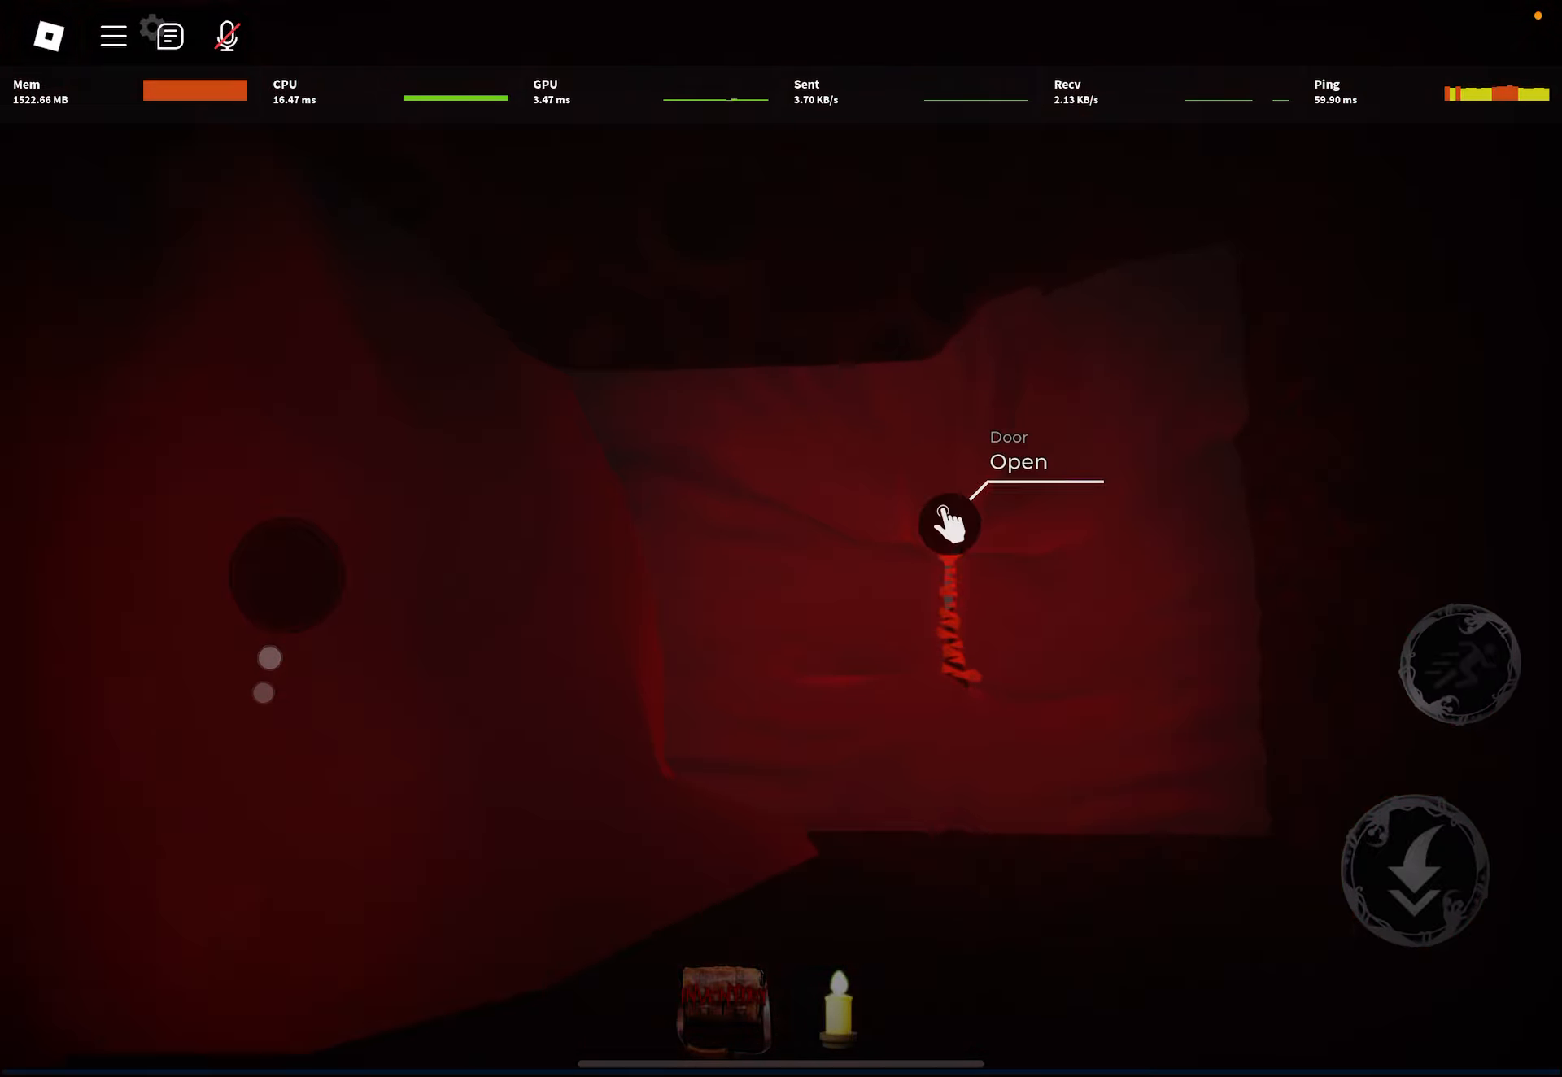
left_click(947, 520)
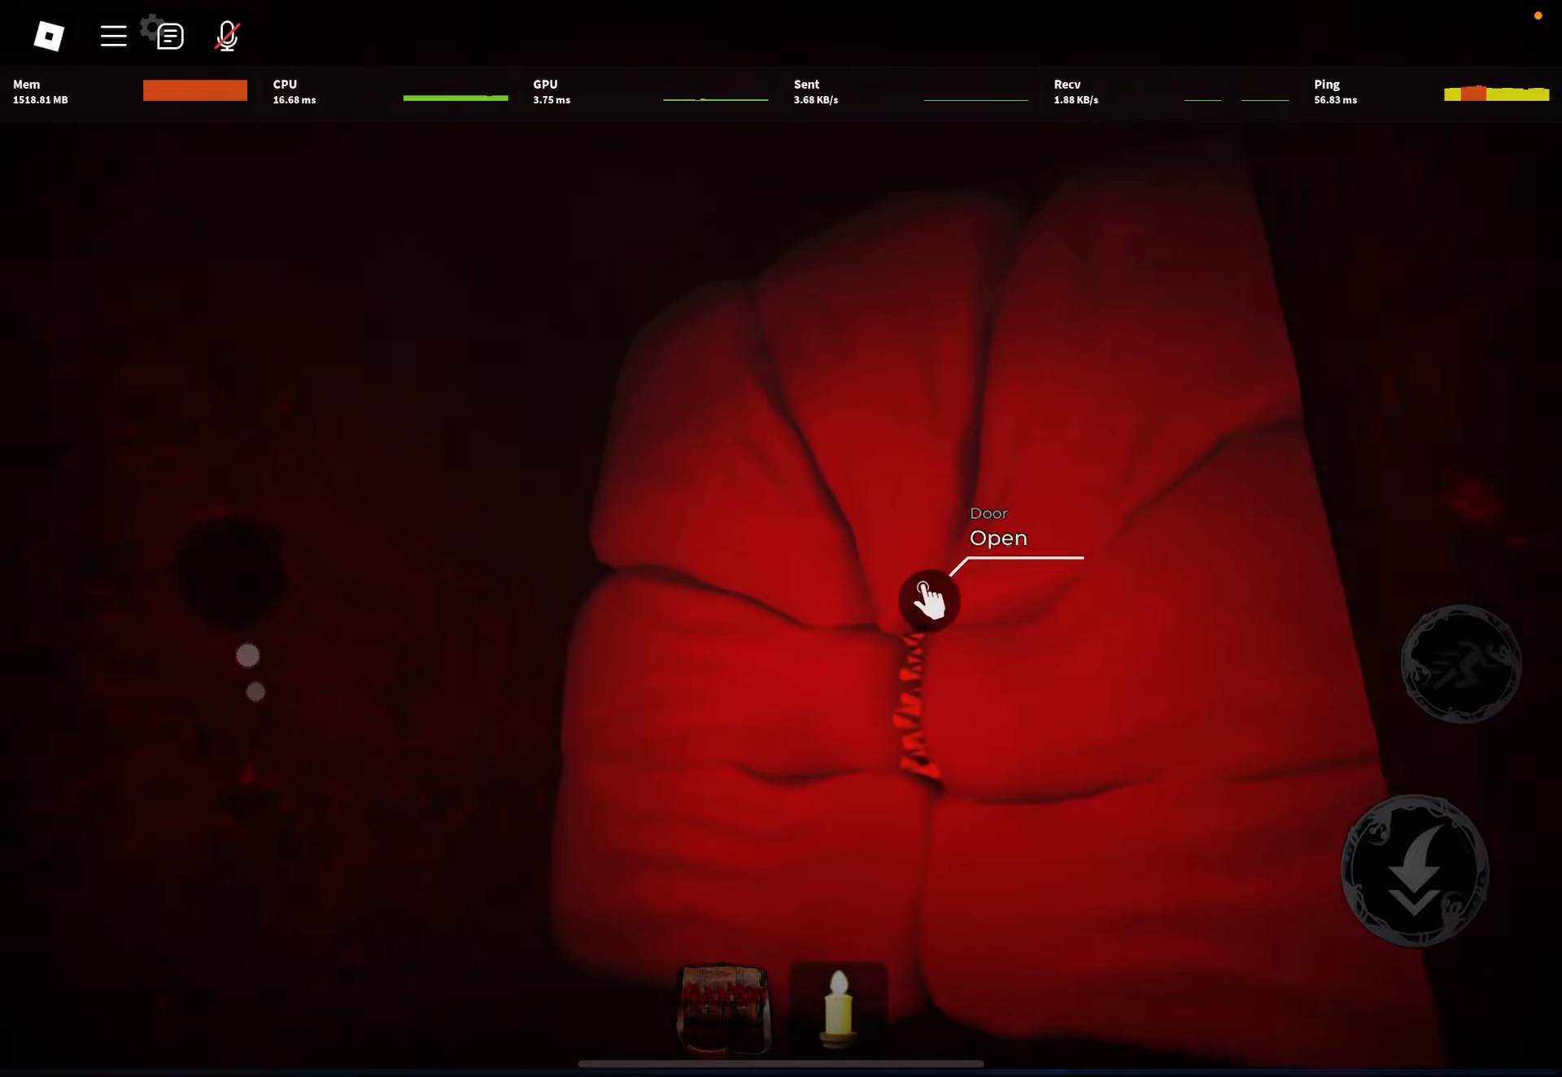
left_click(929, 599)
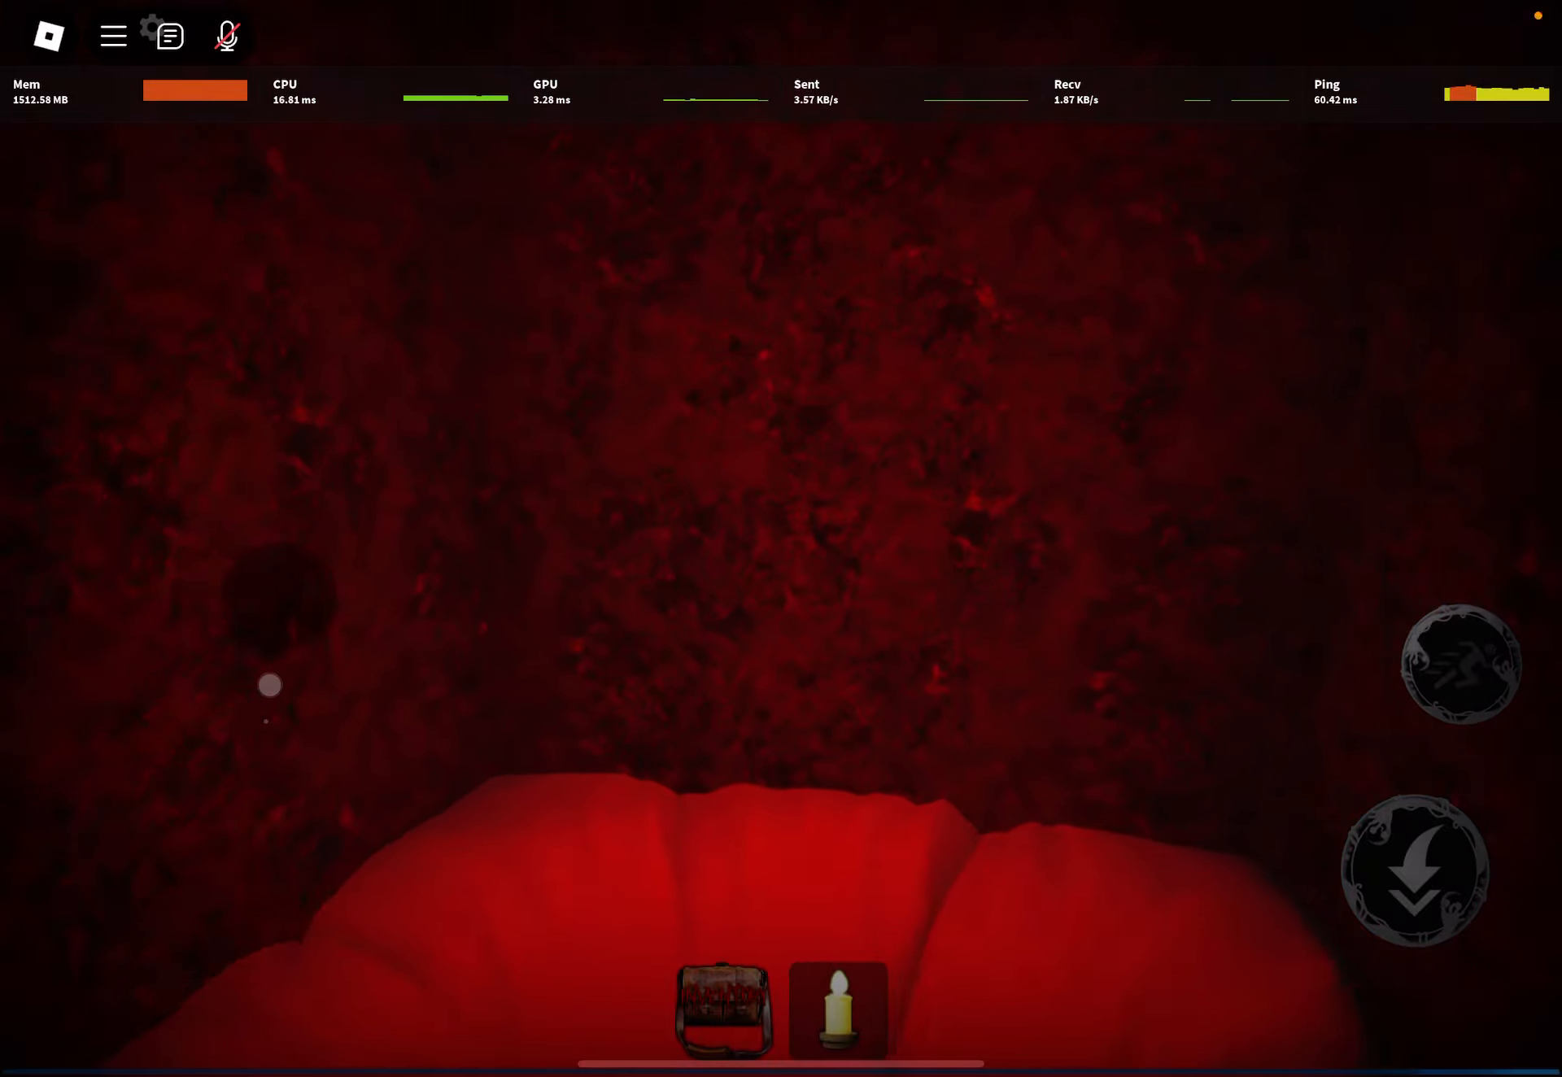